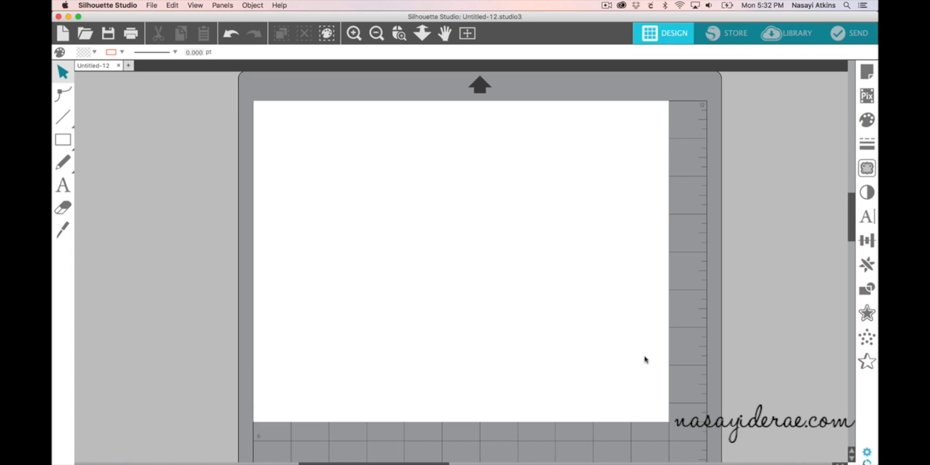
mouse_move(630, 353)
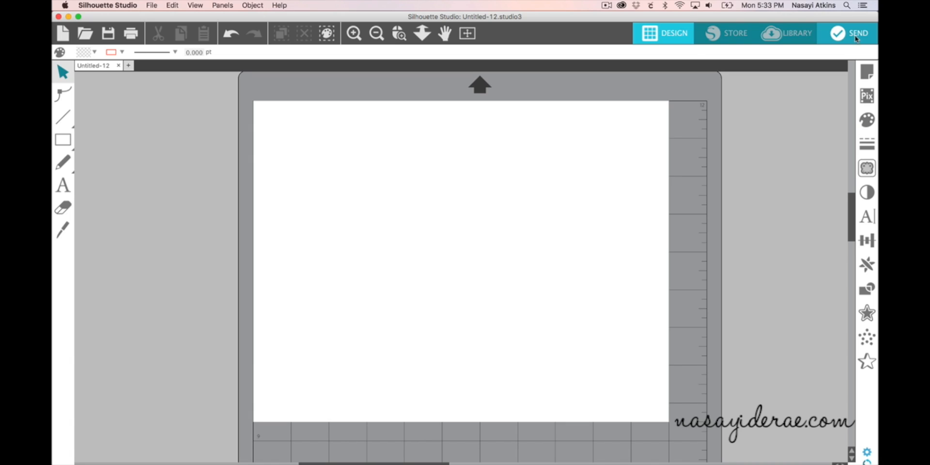
- In the Send panel's material list, try Copy Paper, Medium (20lb) first
left_click(857, 33)
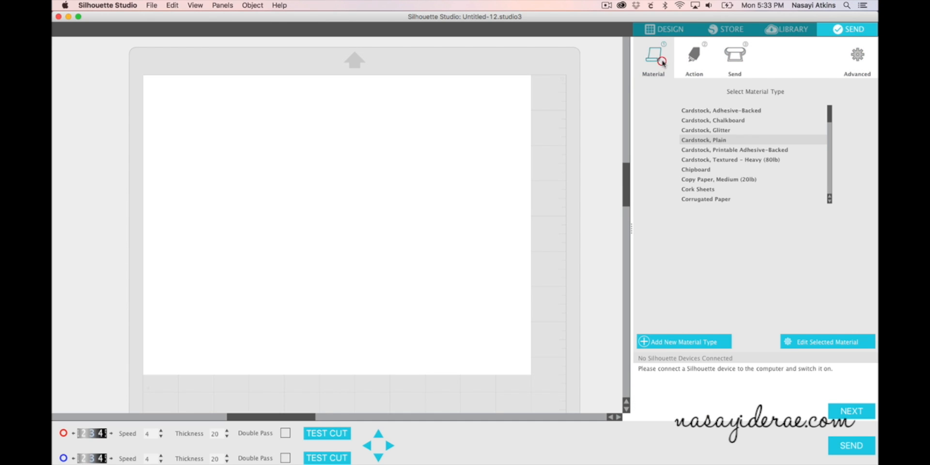
left_click(693, 54)
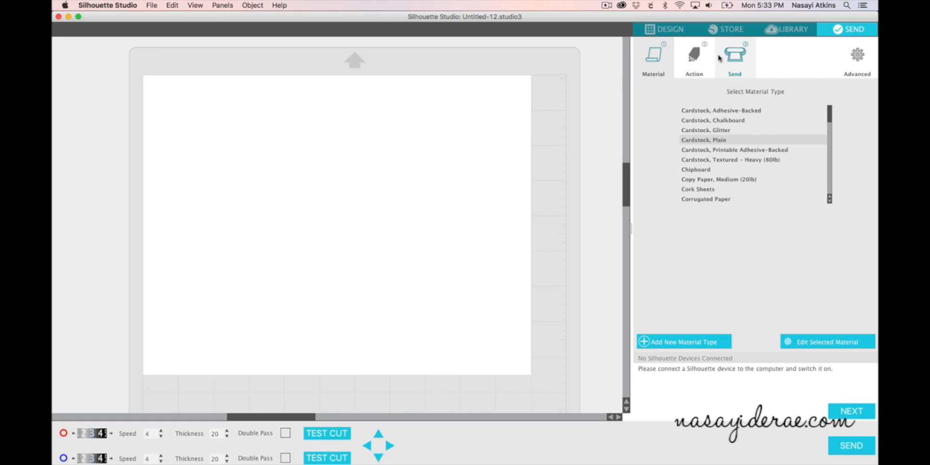
mouse_move(749, 58)
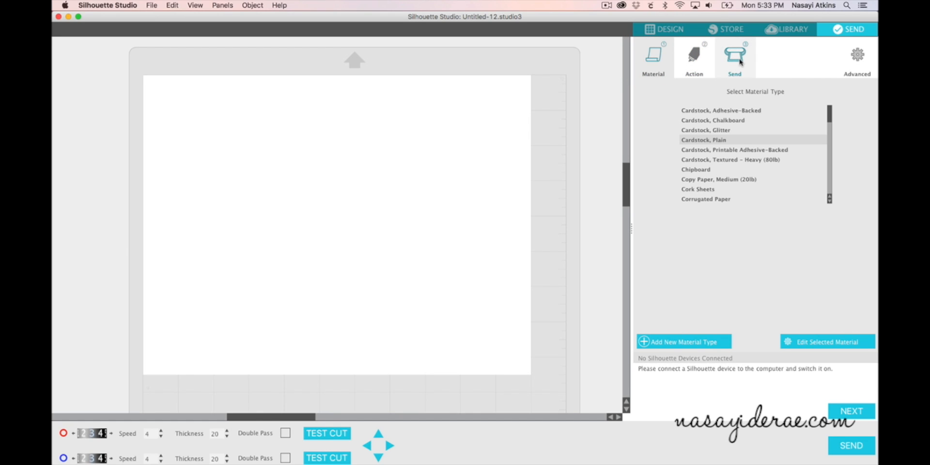
mouse_move(747, 51)
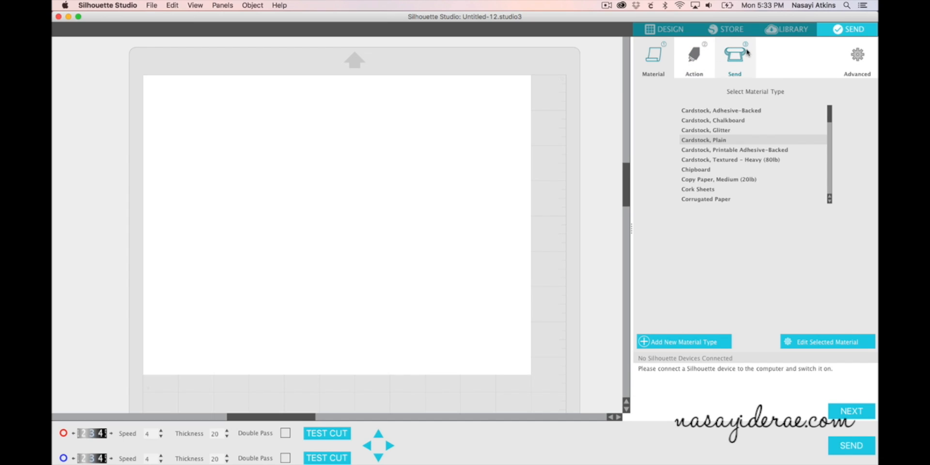
left_click(705, 200)
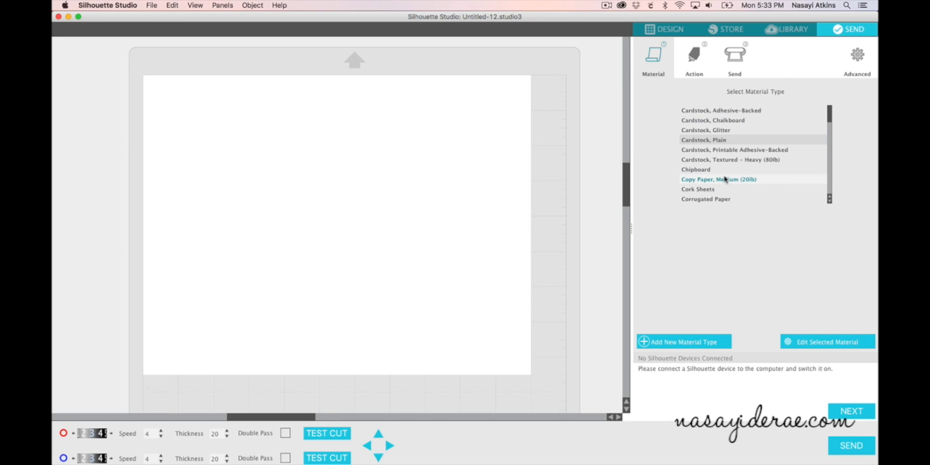
left_click(698, 189)
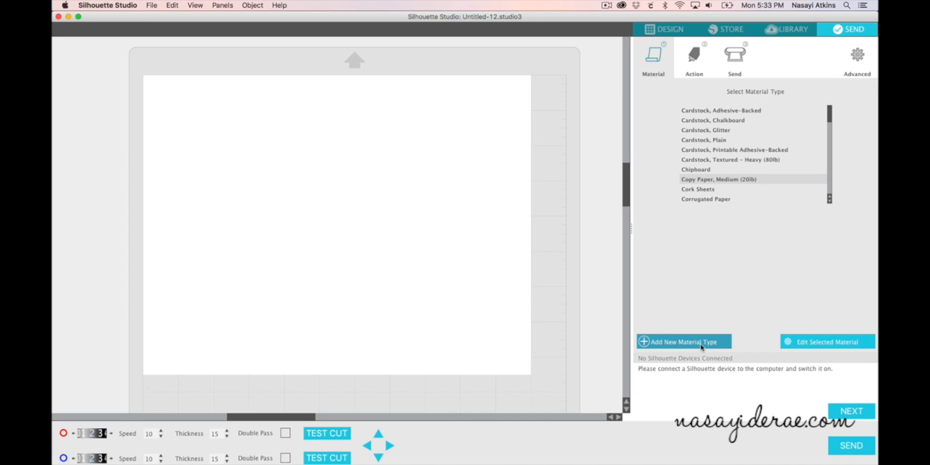
mouse_move(775, 246)
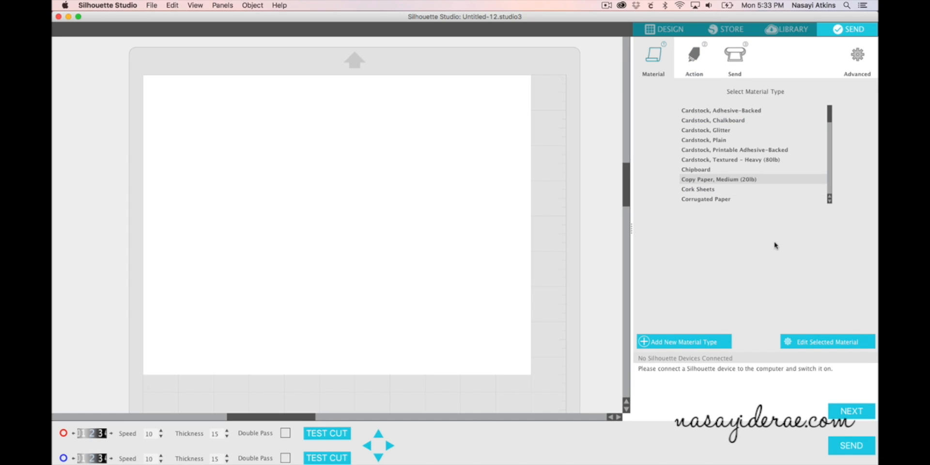
- Choose Cardstock, Glitter instead, loading its own speed, thickness and double-pass settings
left_click(705, 200)
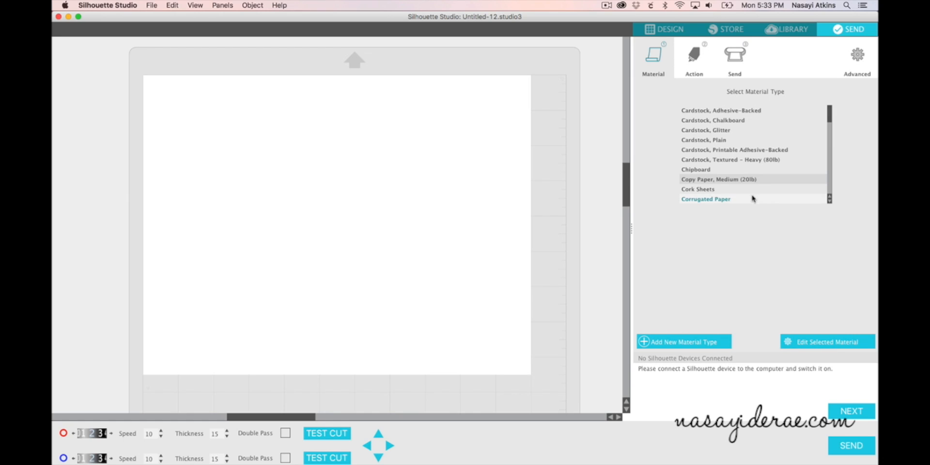
left_click(705, 130)
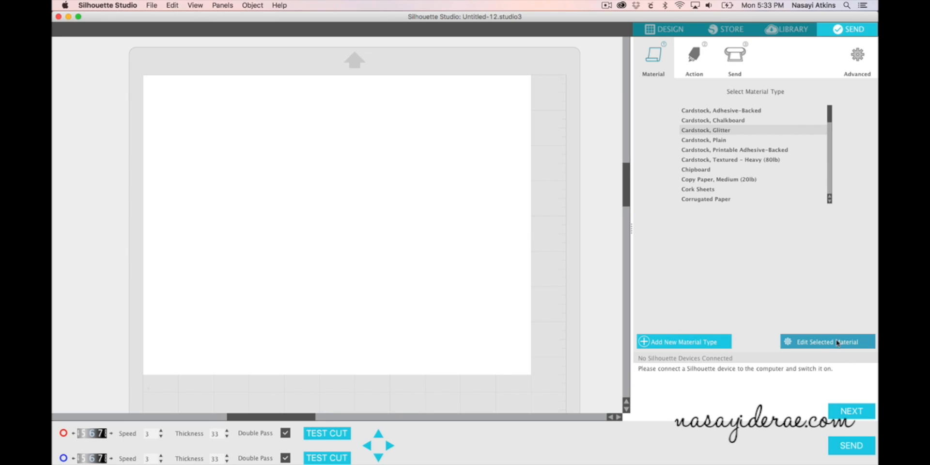
mouse_move(823, 345)
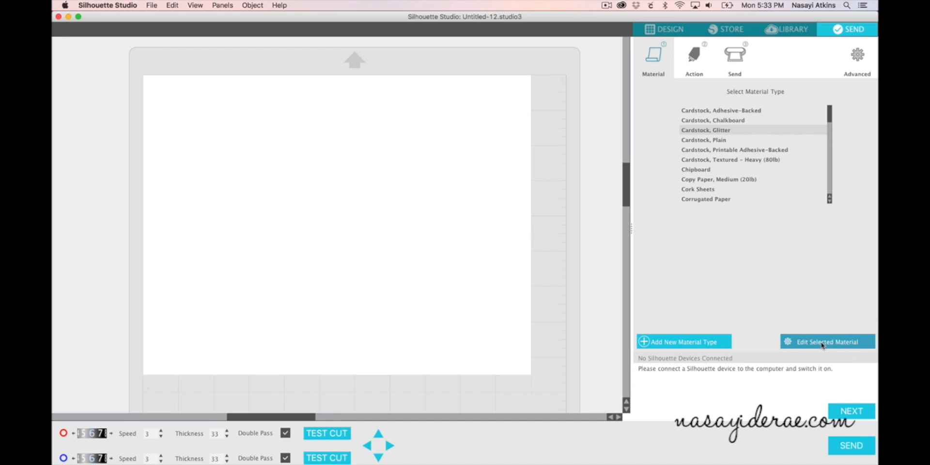
left_click(824, 341)
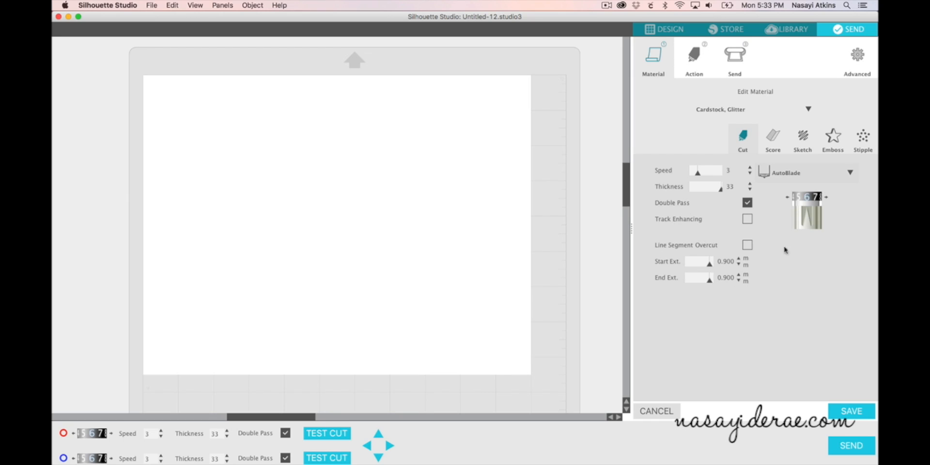
mouse_move(680, 317)
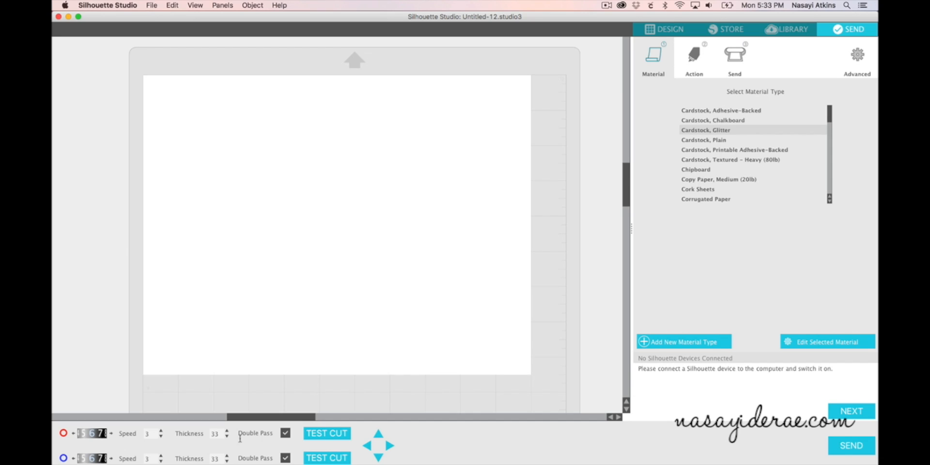
mouse_move(190, 449)
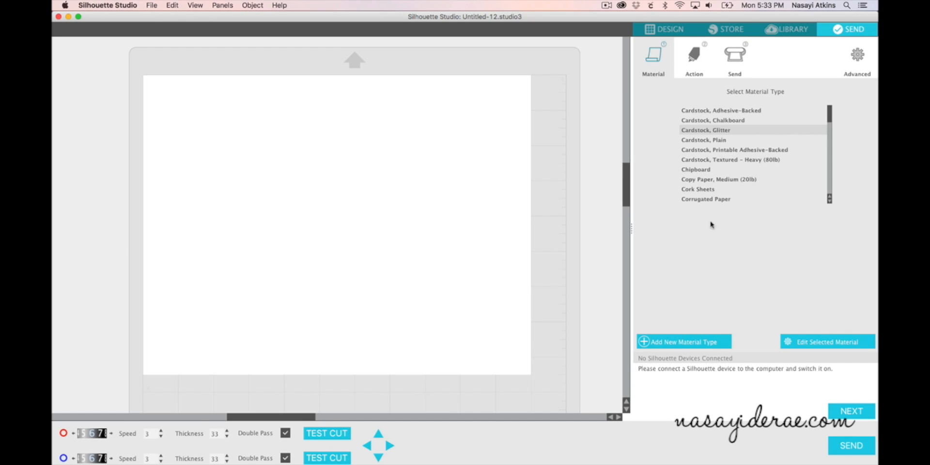
left_click(703, 139)
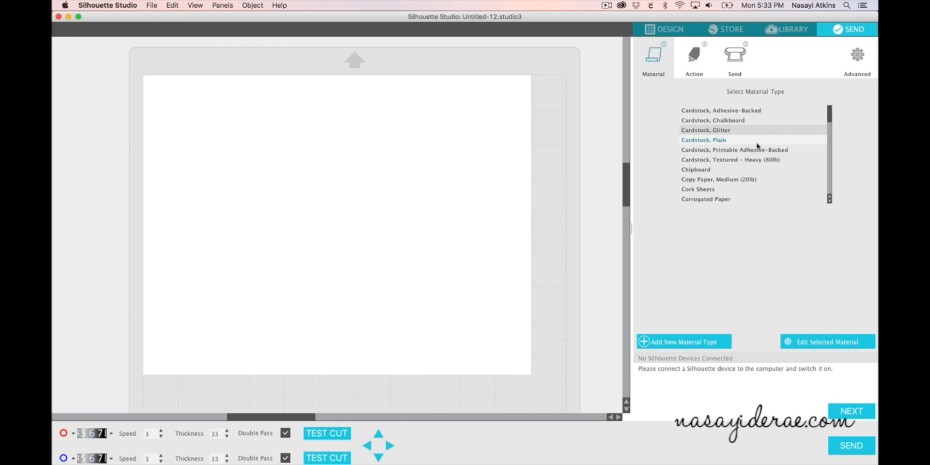
- Show the Action settings: Tool 1 AutoBlade Cut, Tool 2 Ratchet Blade Cut
left_click(694, 56)
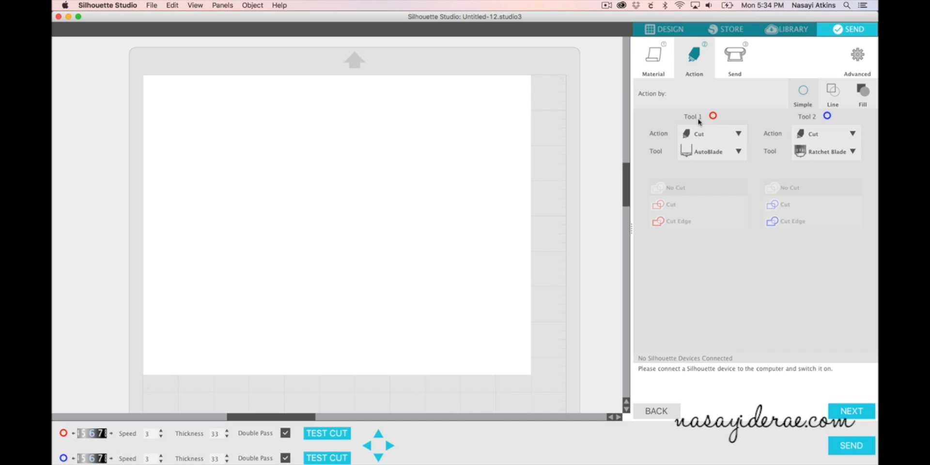
mouse_move(702, 124)
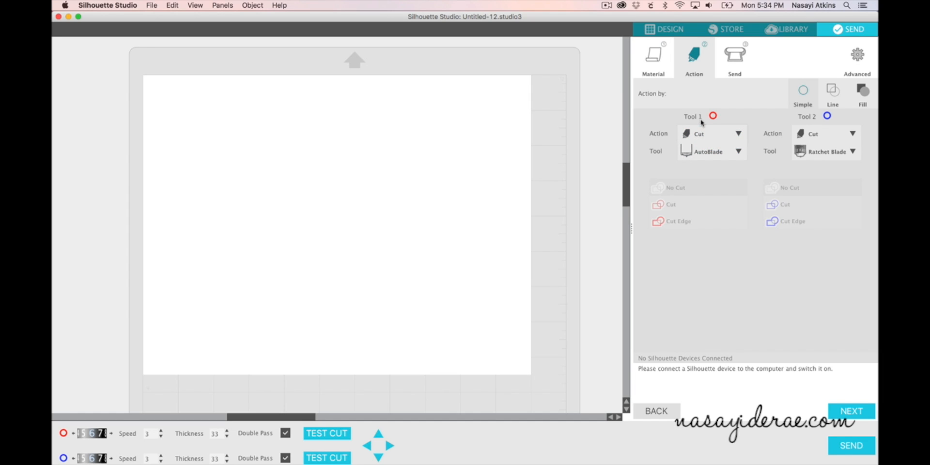
mouse_move(707, 85)
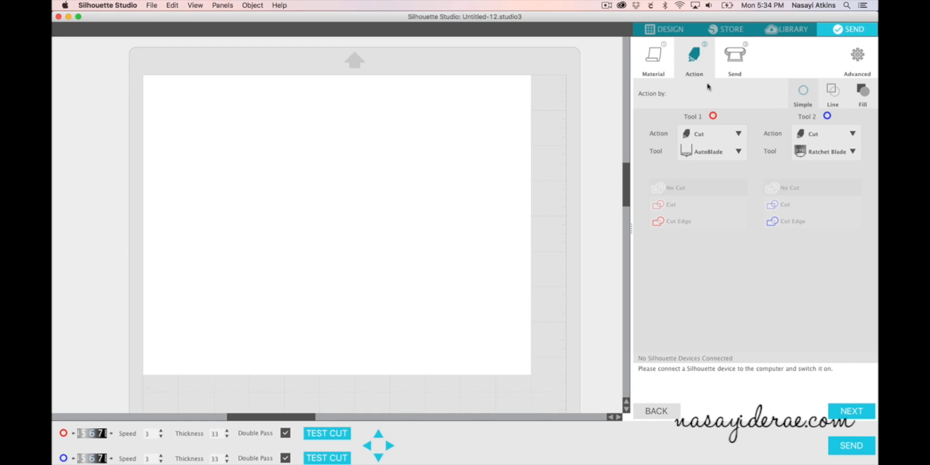
- Show the first send instruction: adjust the Ratchet Blade to depth 6
left_click(734, 56)
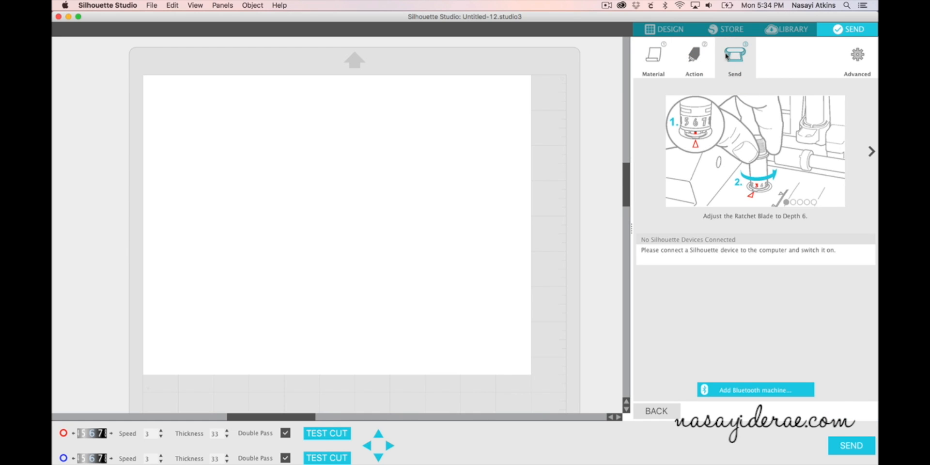
mouse_move(725, 75)
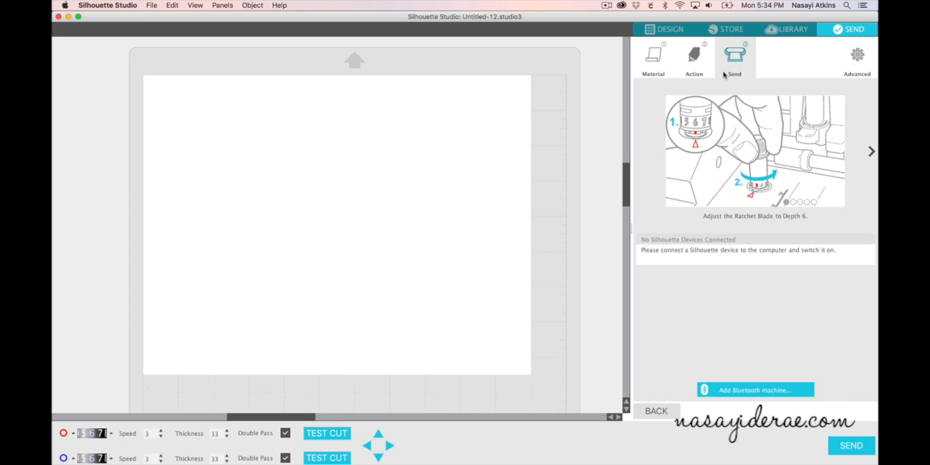
mouse_move(726, 81)
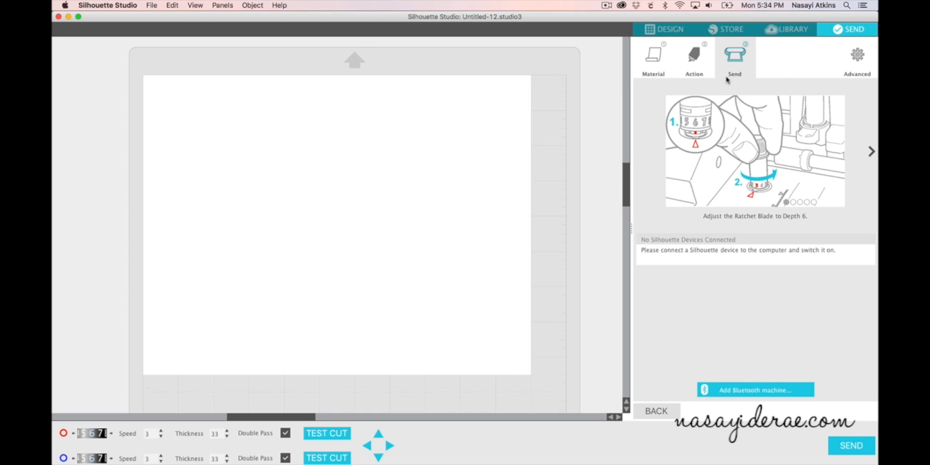
mouse_move(754, 180)
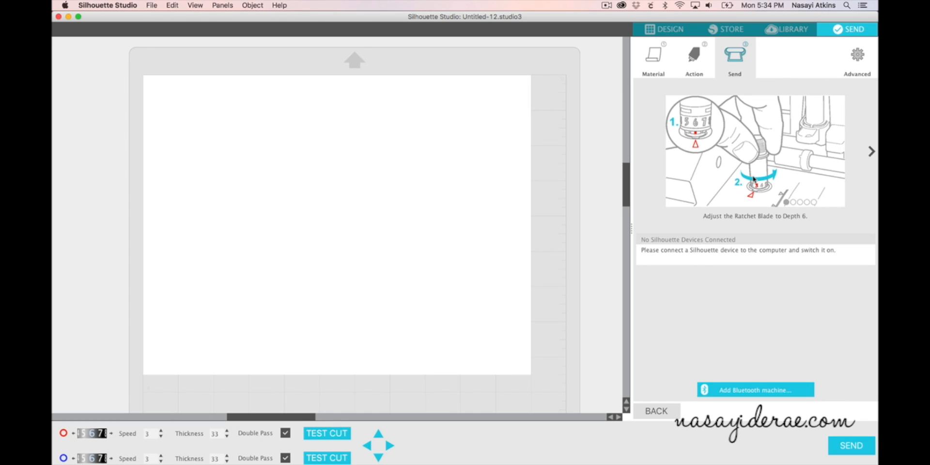
mouse_move(783, 180)
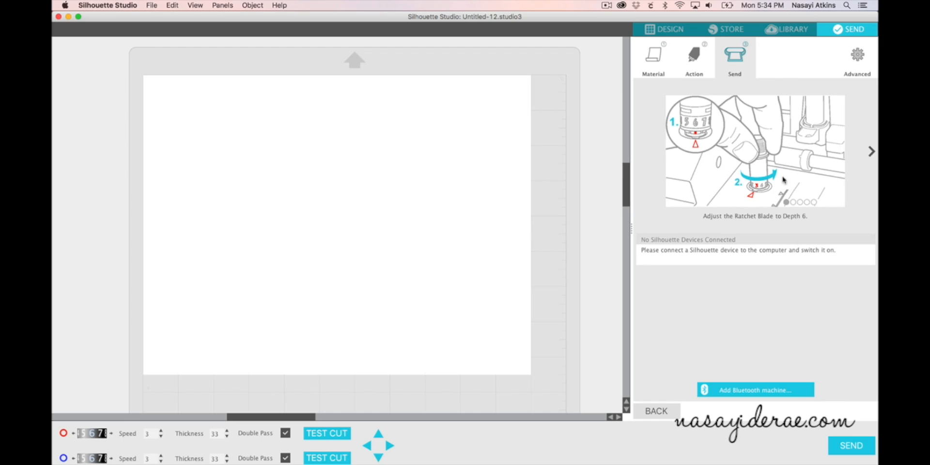
mouse_move(750, 172)
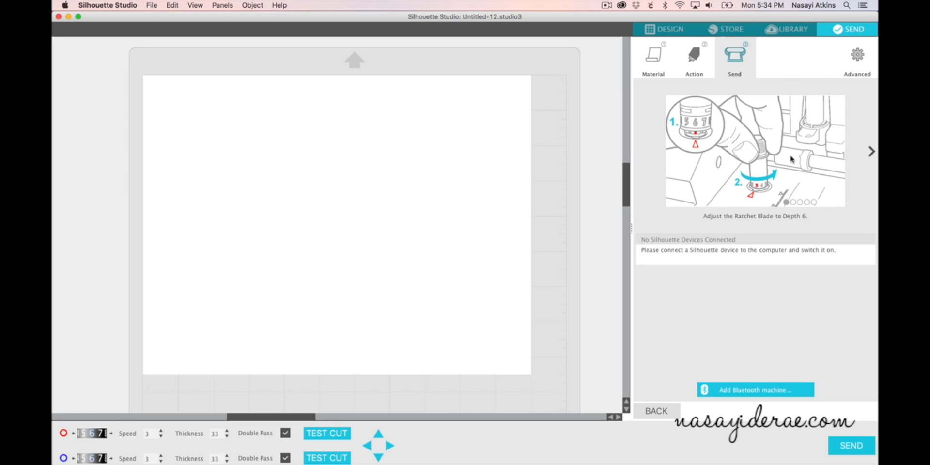
mouse_move(873, 168)
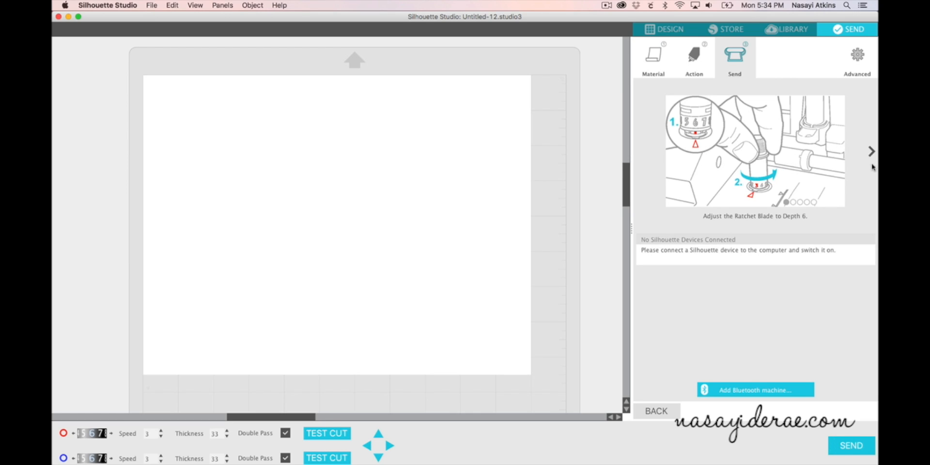
mouse_move(852, 180)
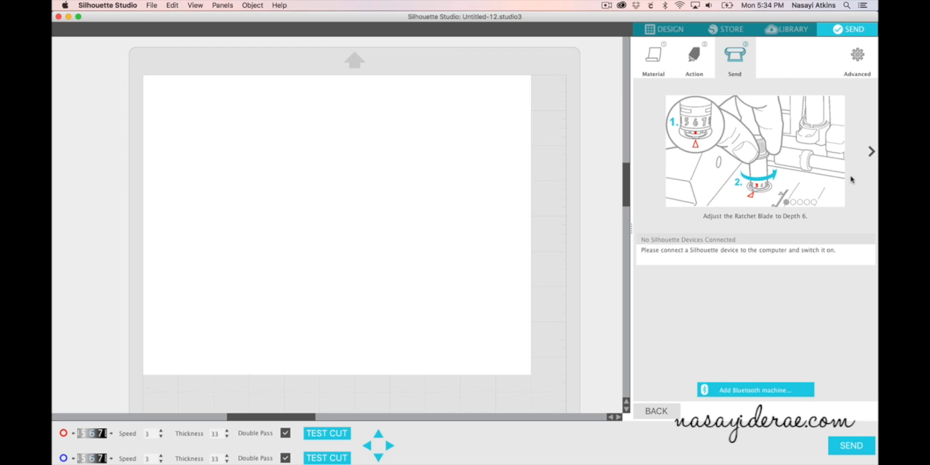
mouse_move(762, 161)
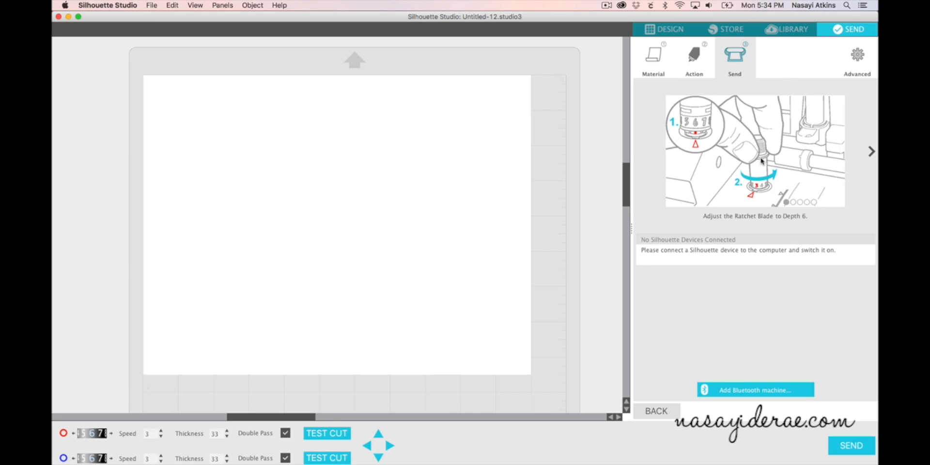
mouse_move(847, 212)
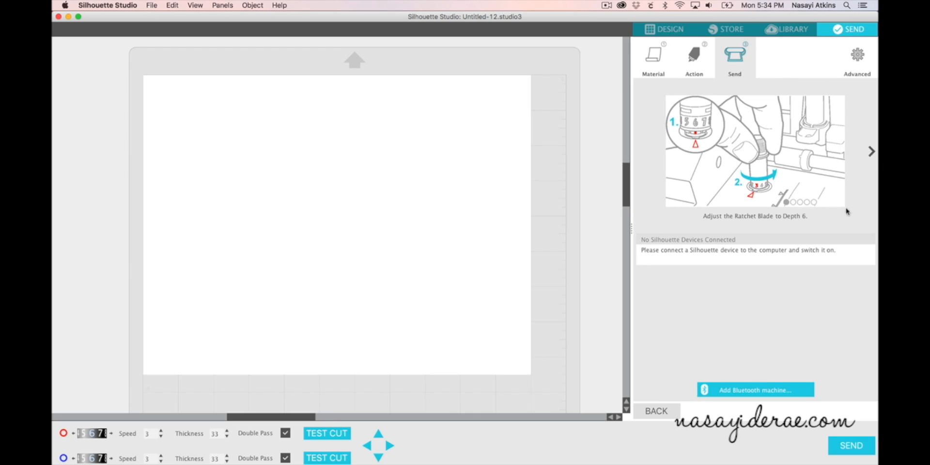
mouse_move(870, 156)
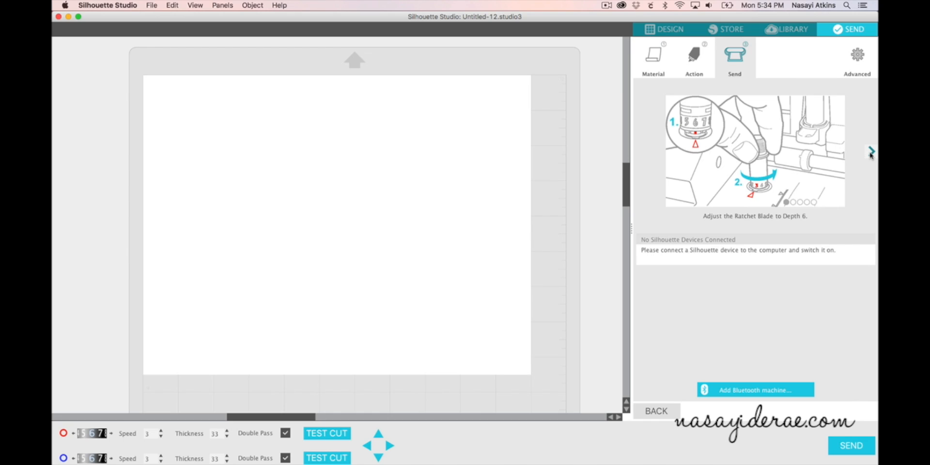
- Advance through the blade placement, material-on-mat and roller adjustment instructions
left_click(870, 150)
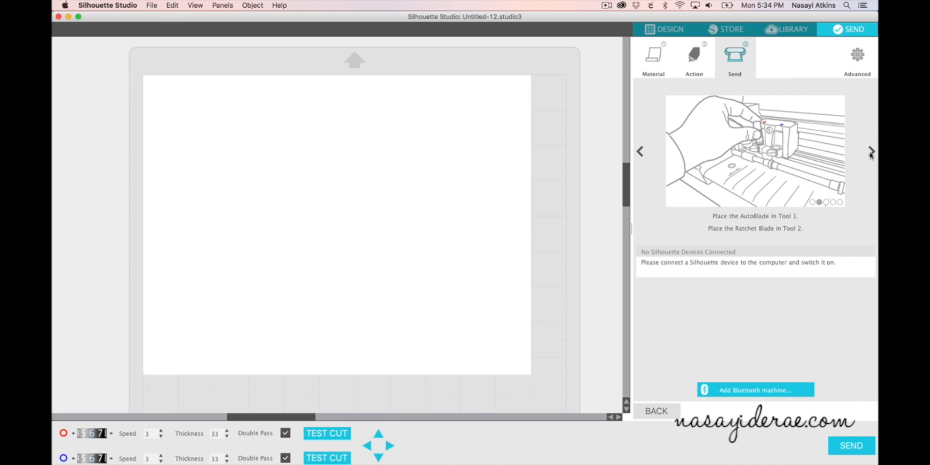
left_click(870, 153)
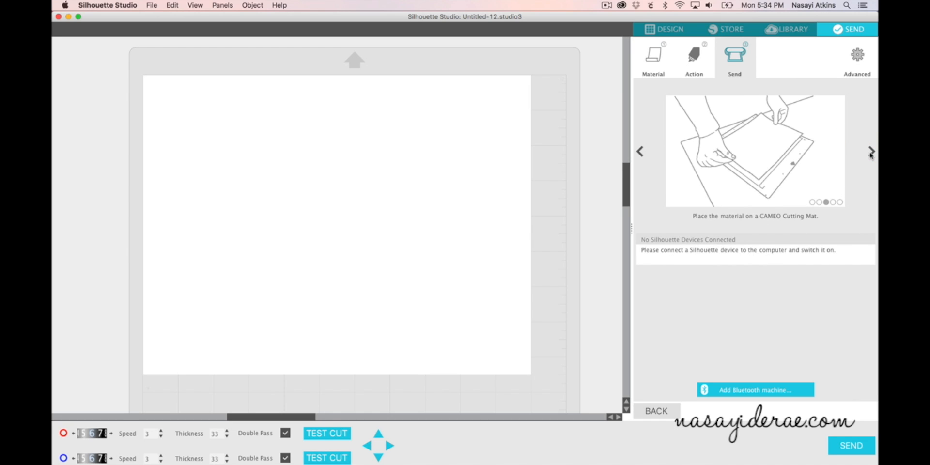
left_click(870, 154)
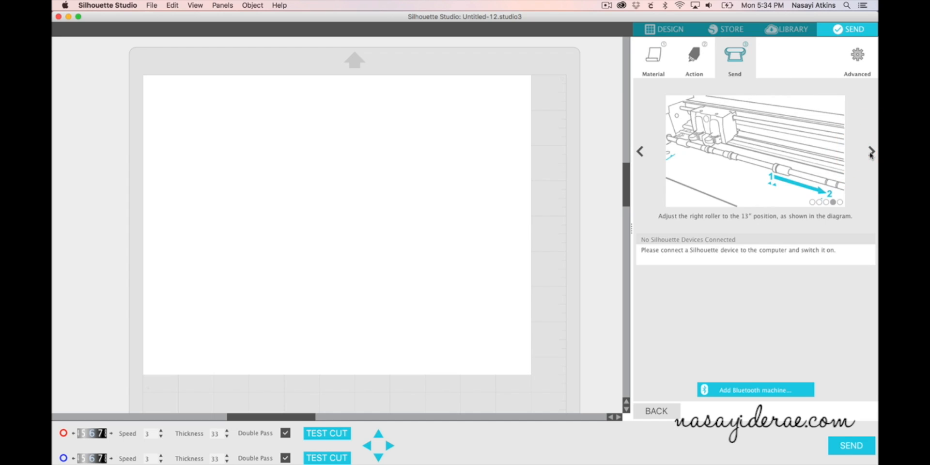
mouse_move(832, 182)
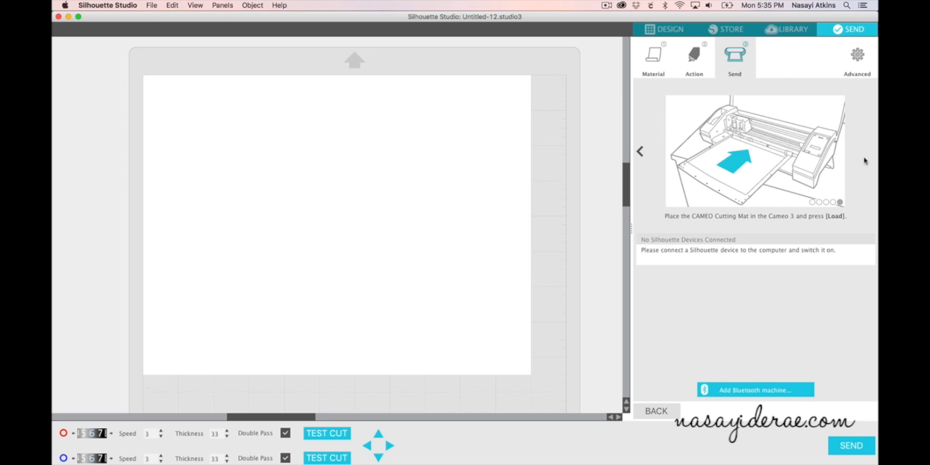
mouse_move(856, 458)
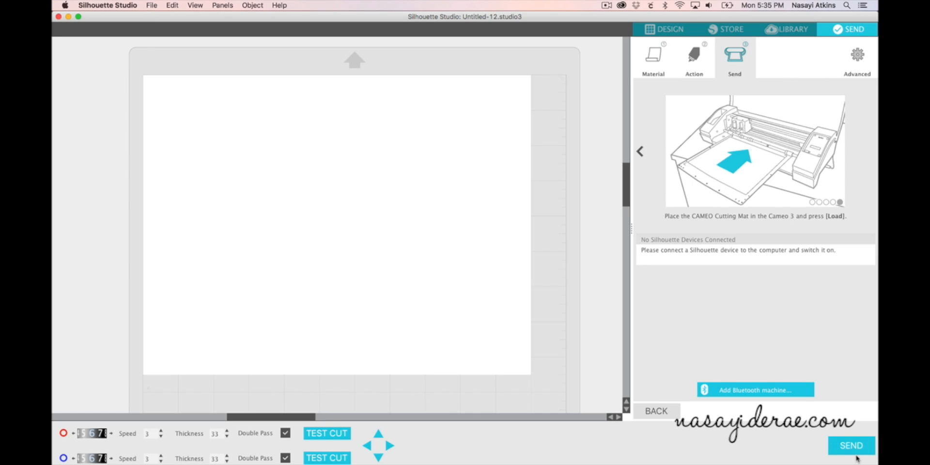
mouse_move(538, 83)
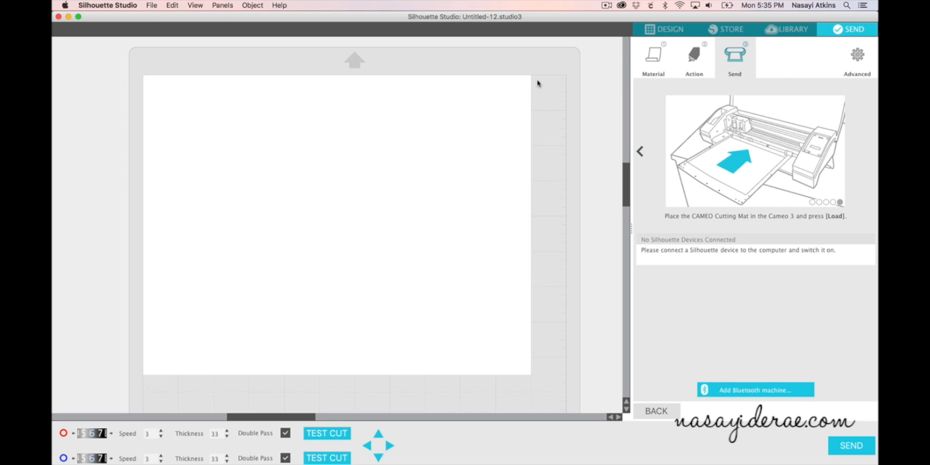